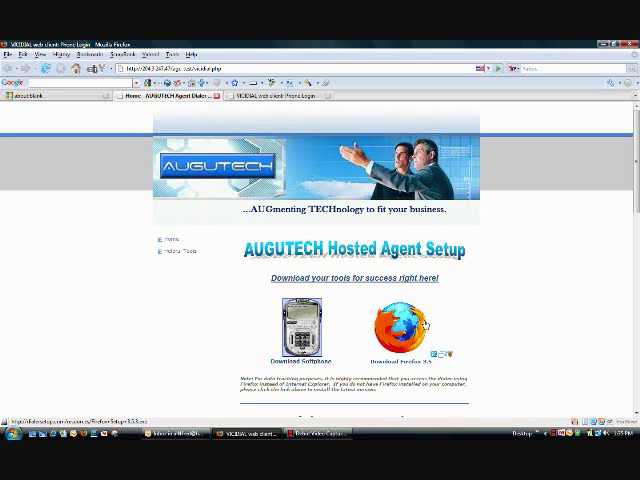
mouse_move(428, 325)
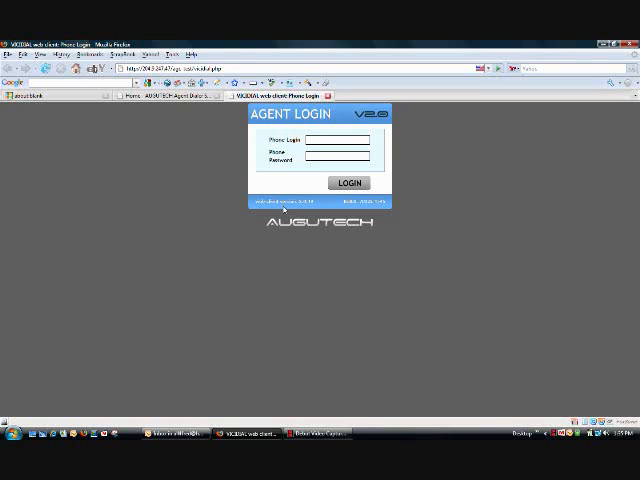
mouse_move(585, 396)
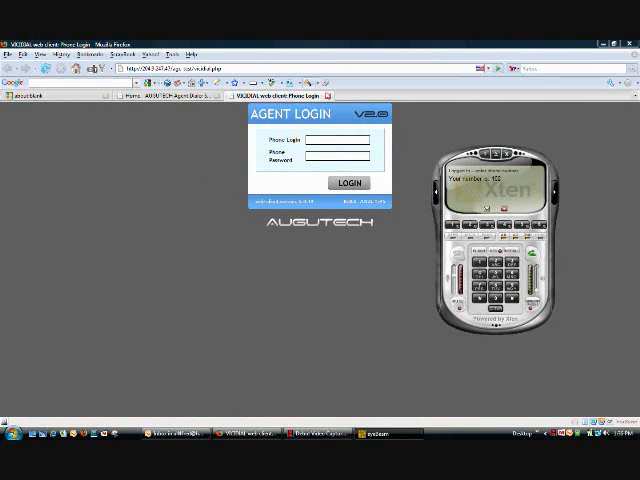
Step: Enter phone login 102 and move to the phone password field
type("102")
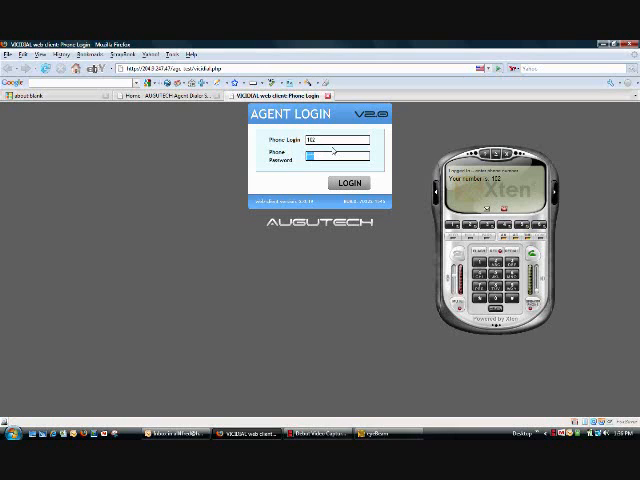
left_click(347, 183)
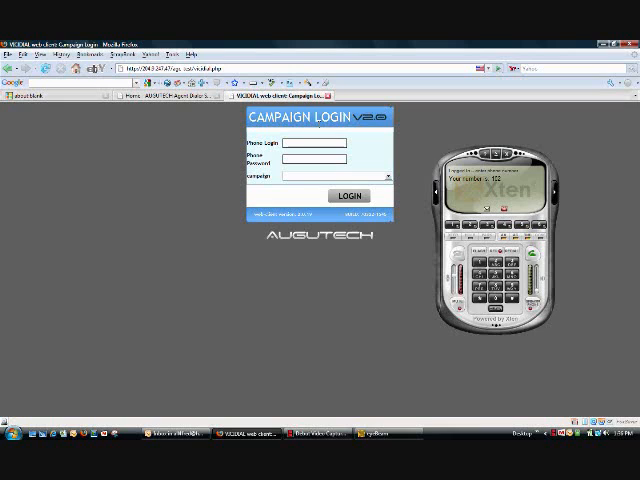
Step: Enter 102 as the Phone Login on the Campaign Login page
type("102")
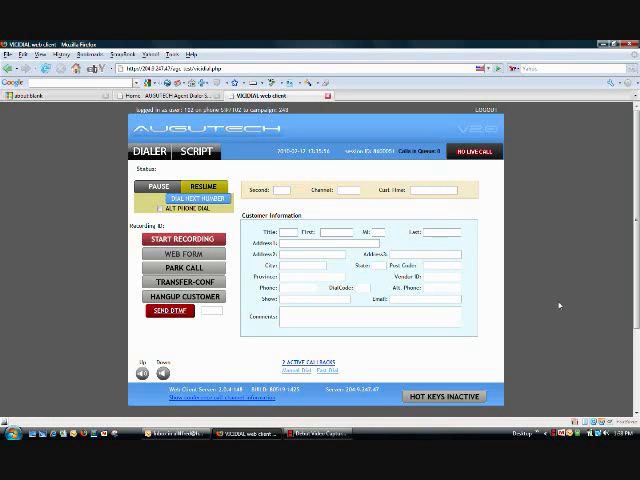
mouse_move(555, 302)
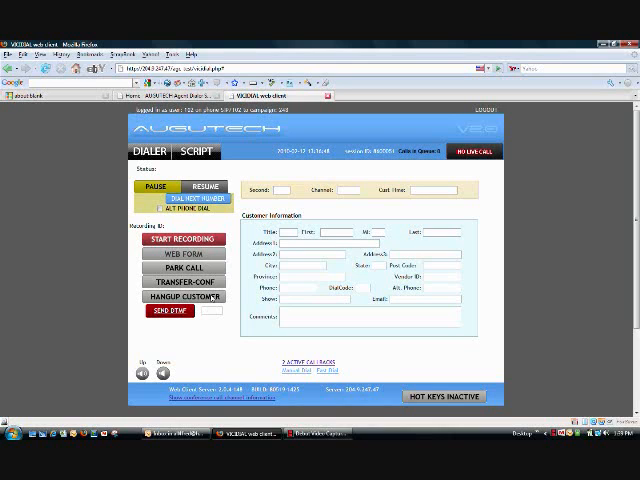
mouse_move(211, 296)
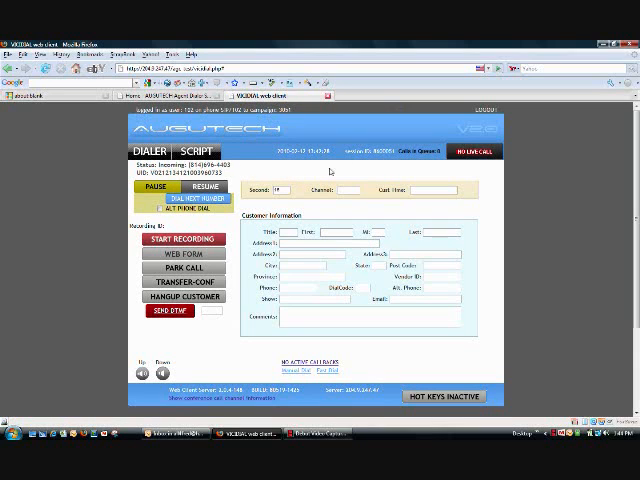
mouse_move(325, 168)
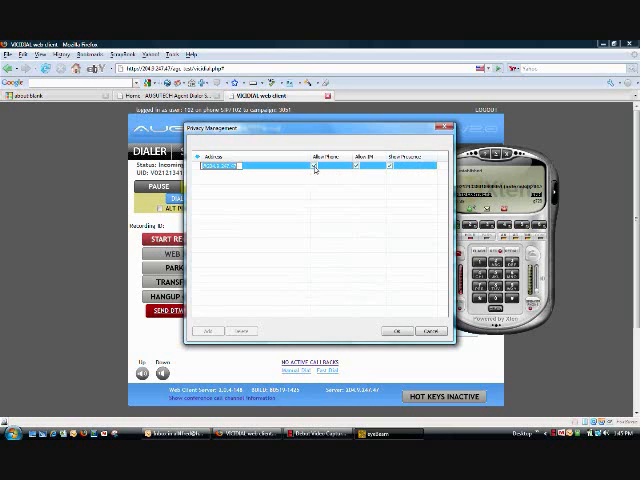
Step: Delete the single address entry from X-Lite's privacy list
left_click(240, 330)
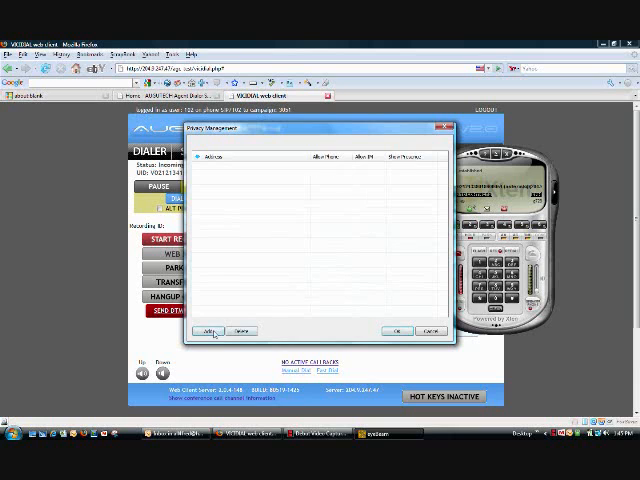